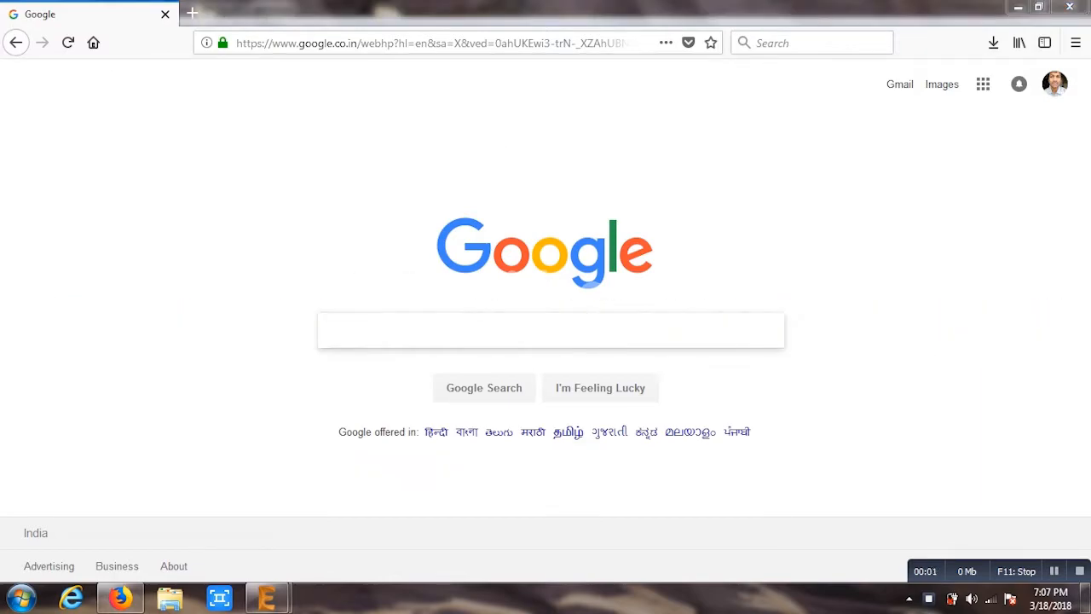
Step: Search Google for 'easy eda' and show the results
{"action": "type", "text": "easy eda"}
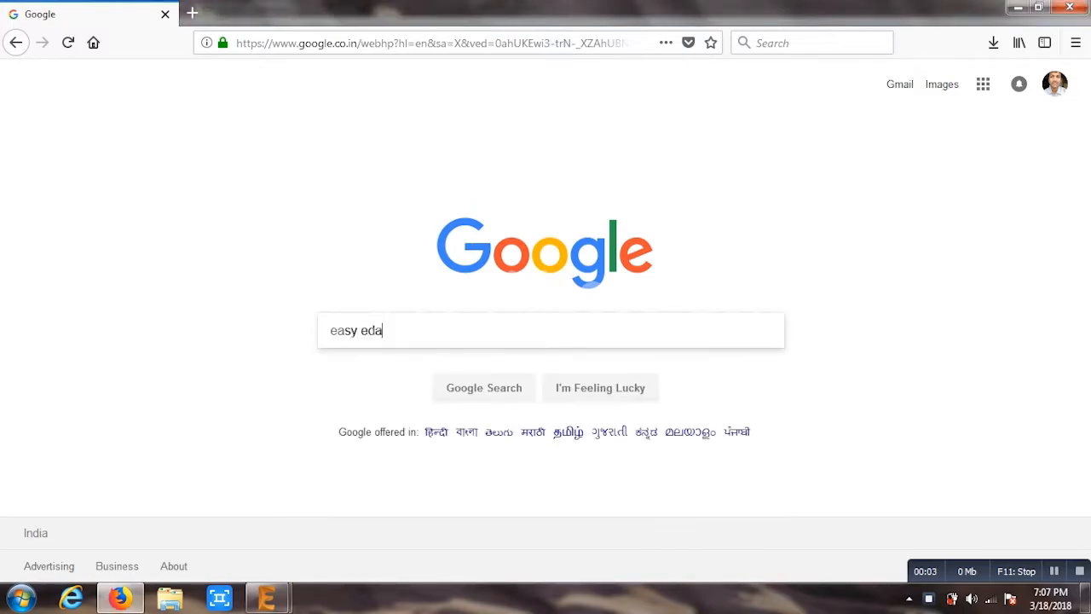
{"action": "left_click", "coordinate": [484, 389]}
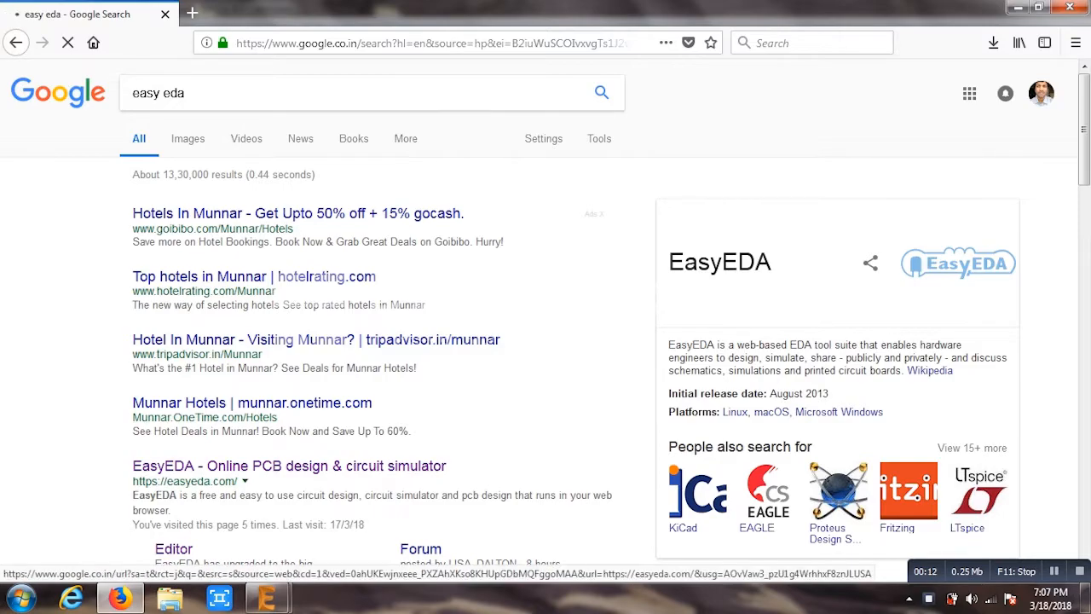
Step: Go to easyeda.com and bring up the Introduction to EasyEDA tutorial page
{"action": "left_click", "coordinate": [287, 466]}
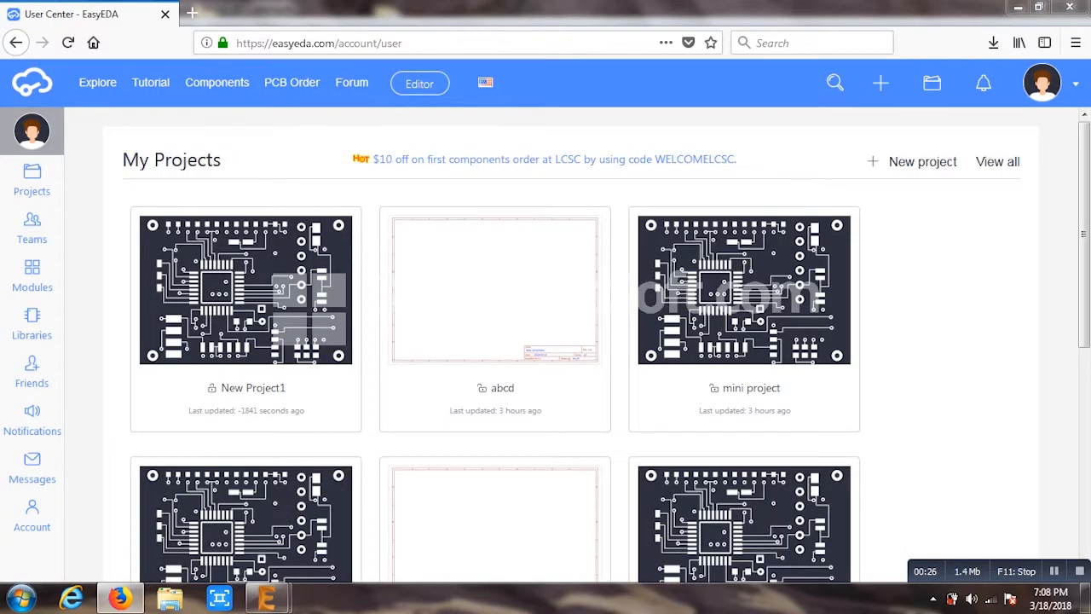
{"action": "left_click", "coordinate": [149, 82]}
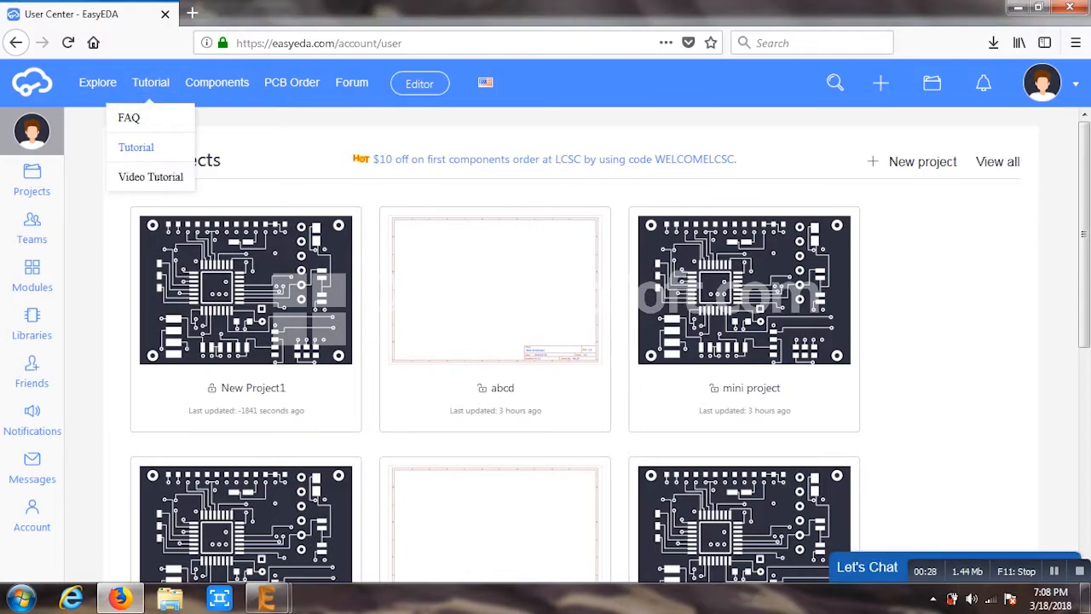
{"action": "left_click", "coordinate": [137, 146]}
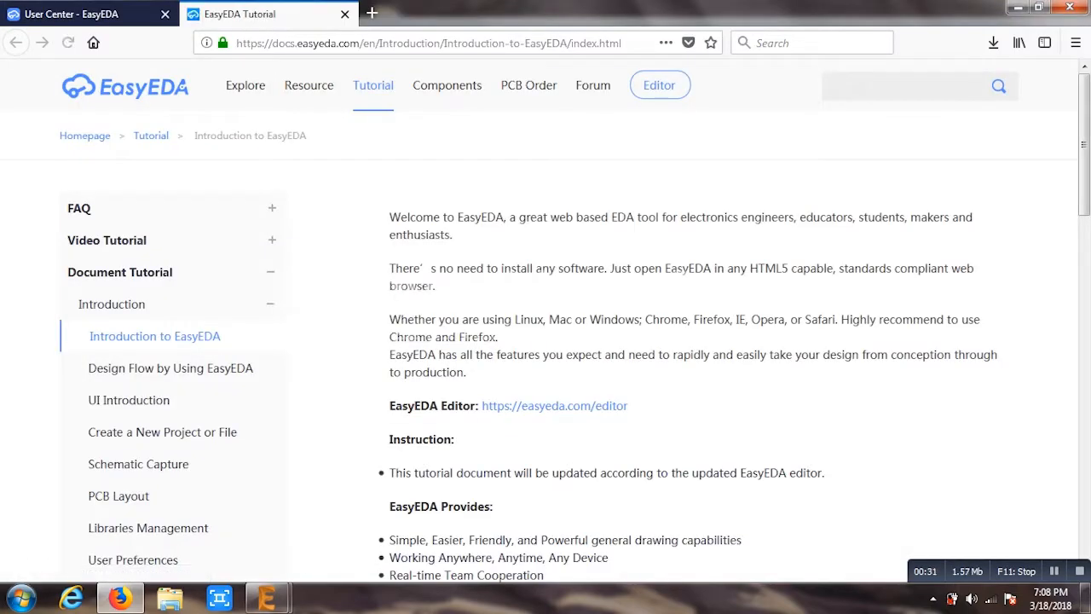
Step: Read through the Introduction page, highlighting the no-install note, supported systems and listed features
{"action": "left_click_drag", "start_coordinate": [433, 267], "coordinate": [605, 267]}
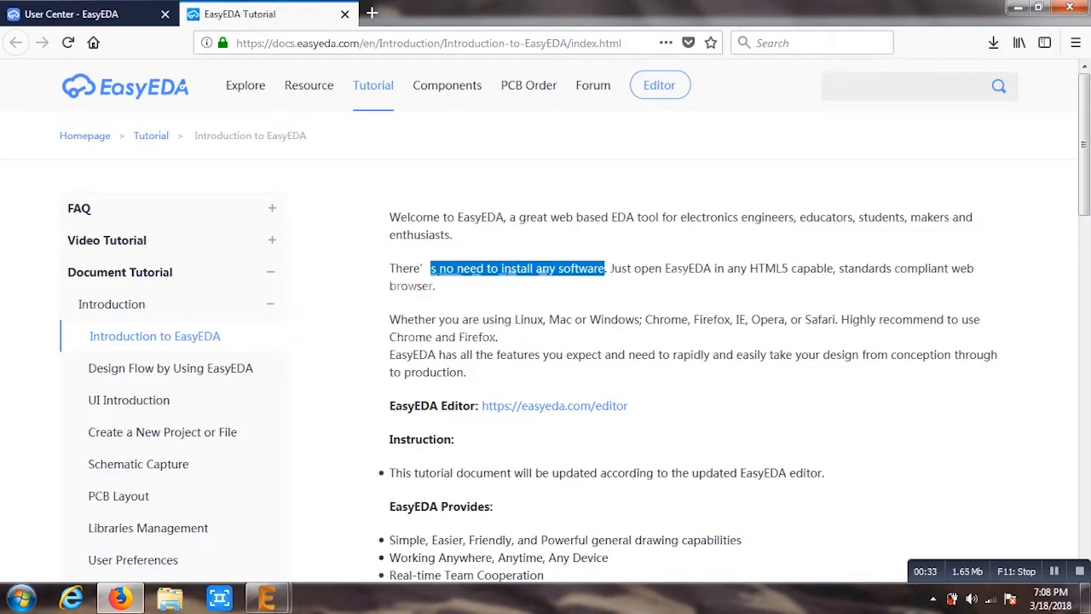
{"action": "left_click_drag", "start_coordinate": [474, 318], "coordinate": [644, 319]}
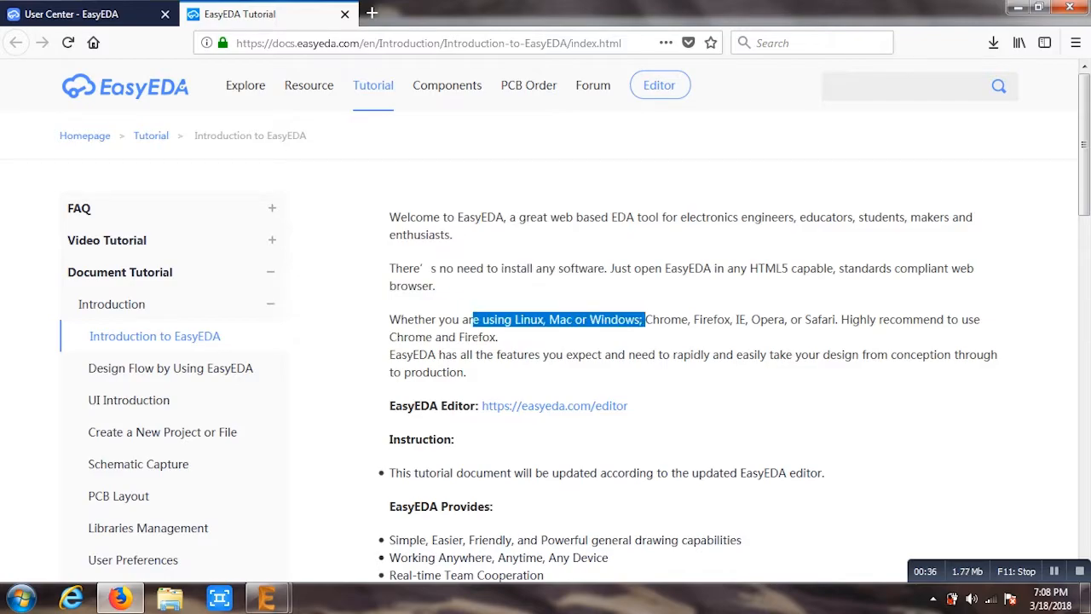
{"action": "scroll", "scroll_direction": "down", "scroll_amount": 3}
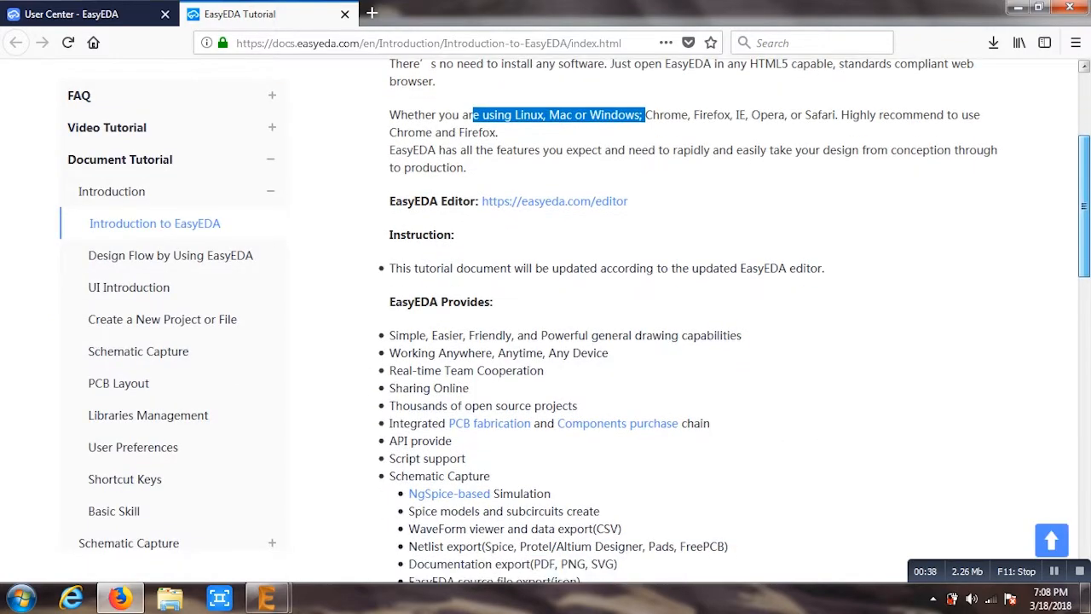
{"action": "scroll", "scroll_direction": "down", "scroll_amount": 3}
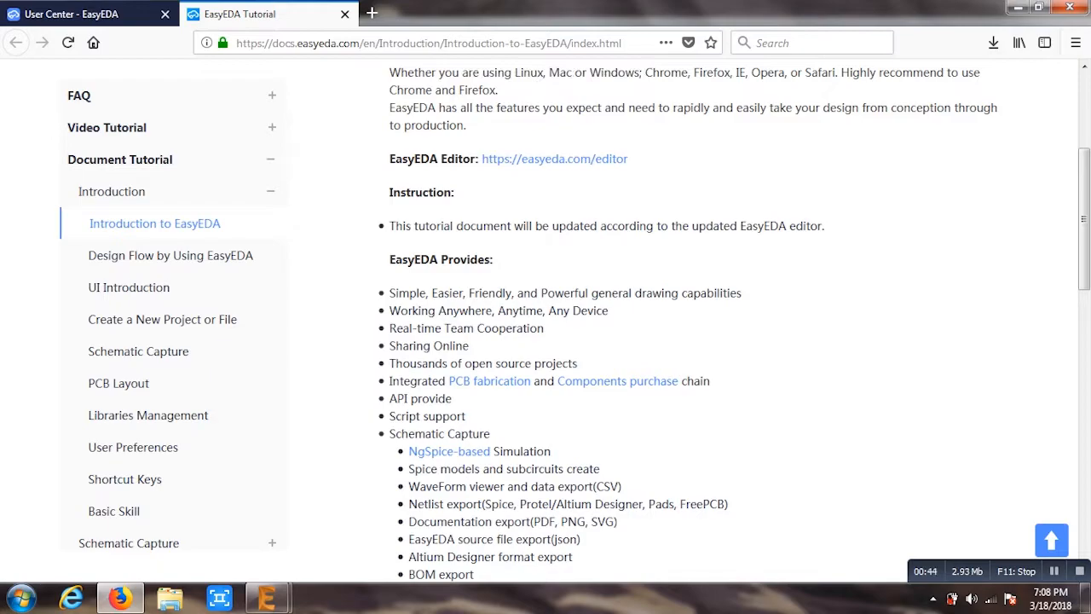
{"action": "left_click_drag", "start_coordinate": [389, 293], "coordinate": [470, 345]}
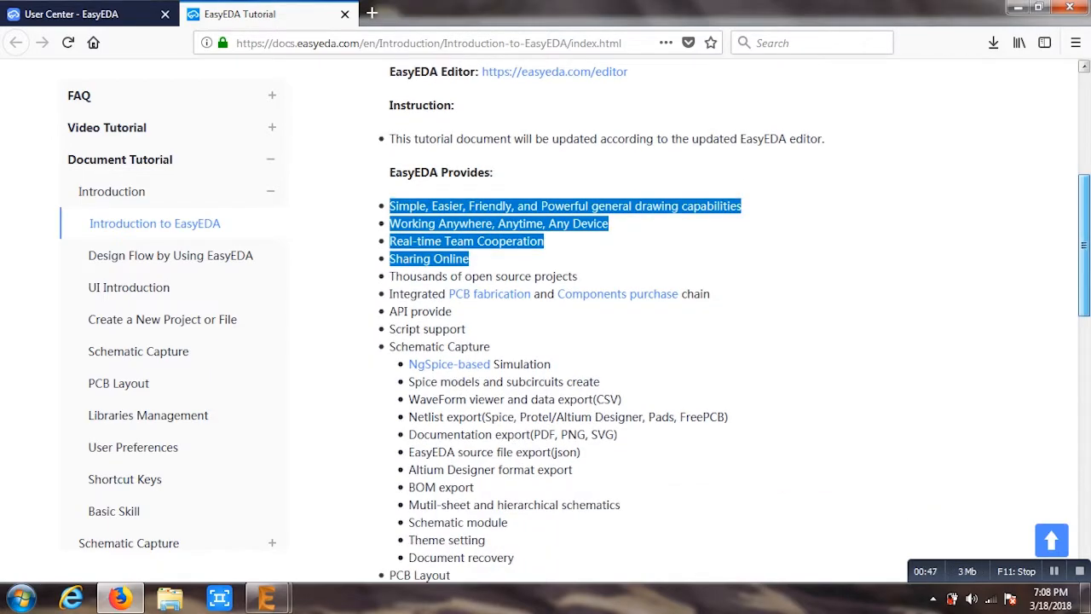
{"action": "scroll", "scroll_direction": "down", "scroll_amount": 3}
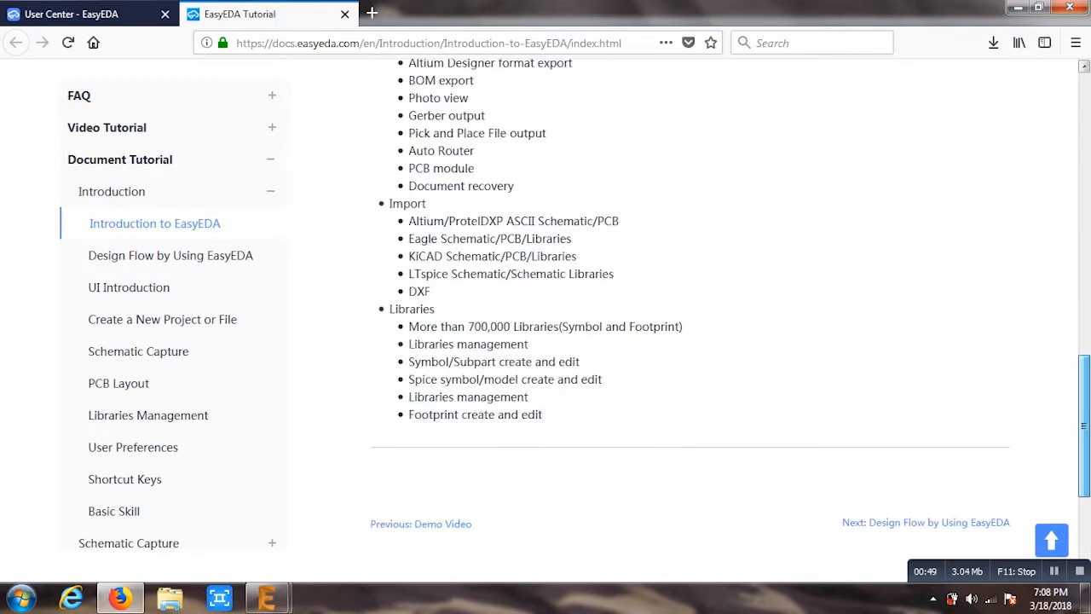
{"action": "left_click_drag", "start_coordinate": [457, 328], "coordinate": [530, 327]}
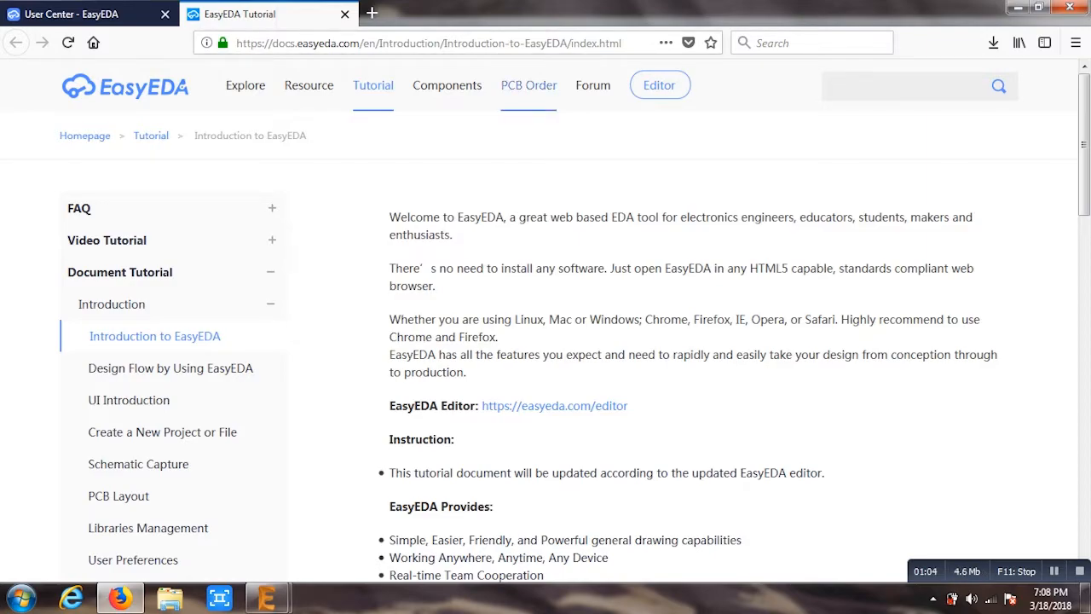
Step: Launch the EasyEDA online editor with its start page and project list
{"action": "left_click", "coordinate": [77, 14]}
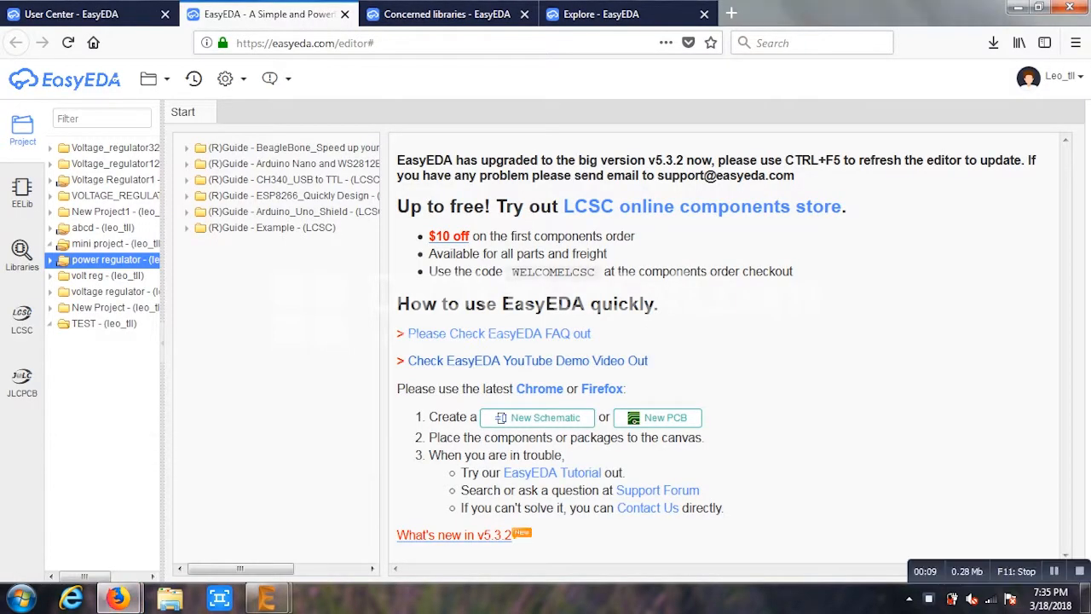
Step: Start a new schematic and enter 7805_volt_regulator as the project title in the save dialog
{"action": "left_click", "coordinate": [535, 416]}
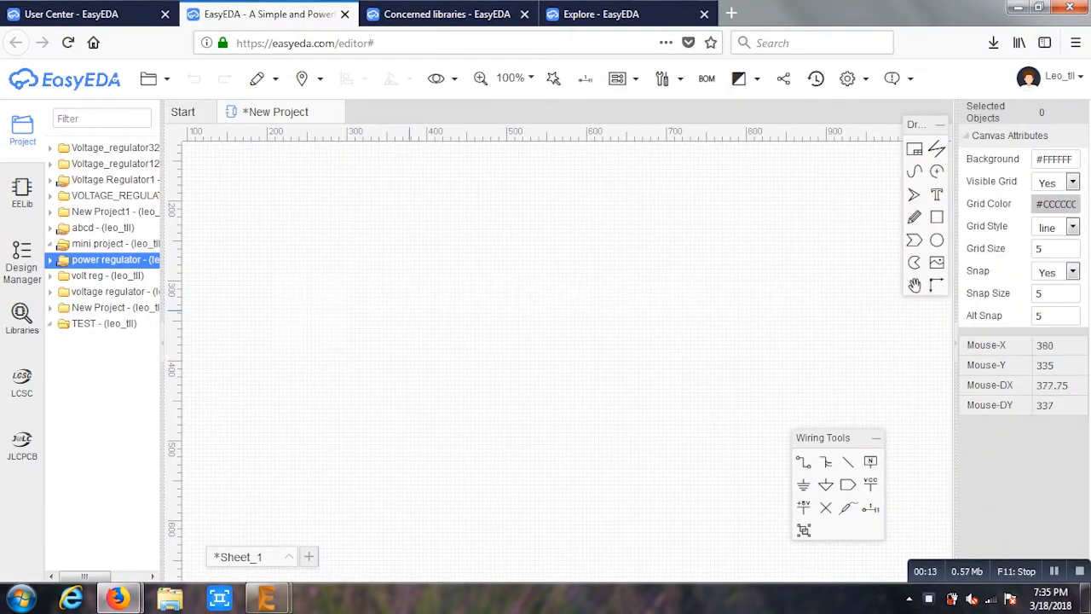
{"action": "left_click", "coordinate": [153, 79]}
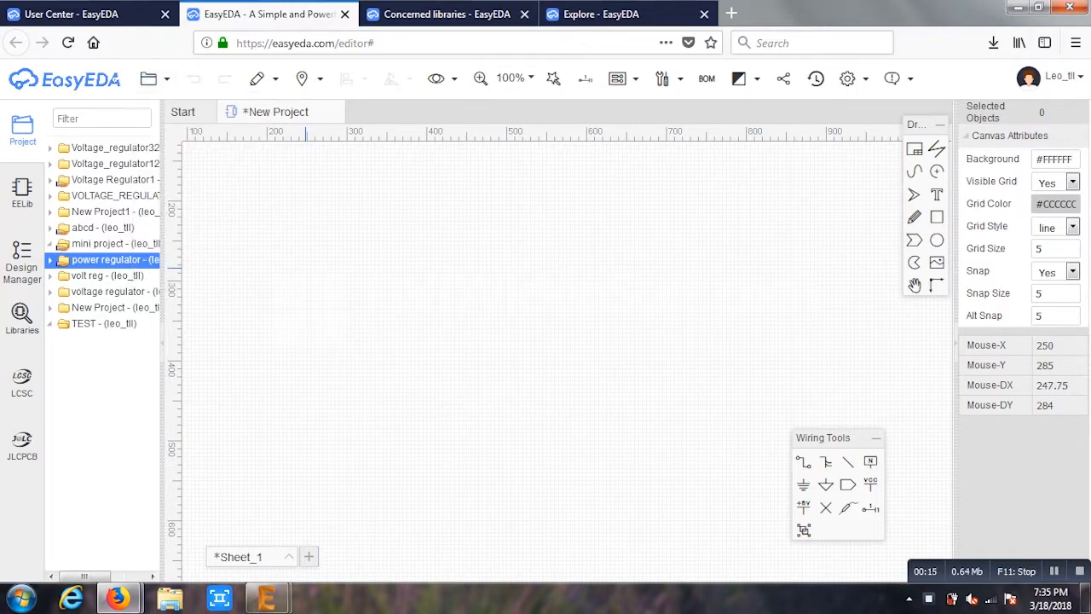
{"action": "left_click", "coordinate": [150, 79]}
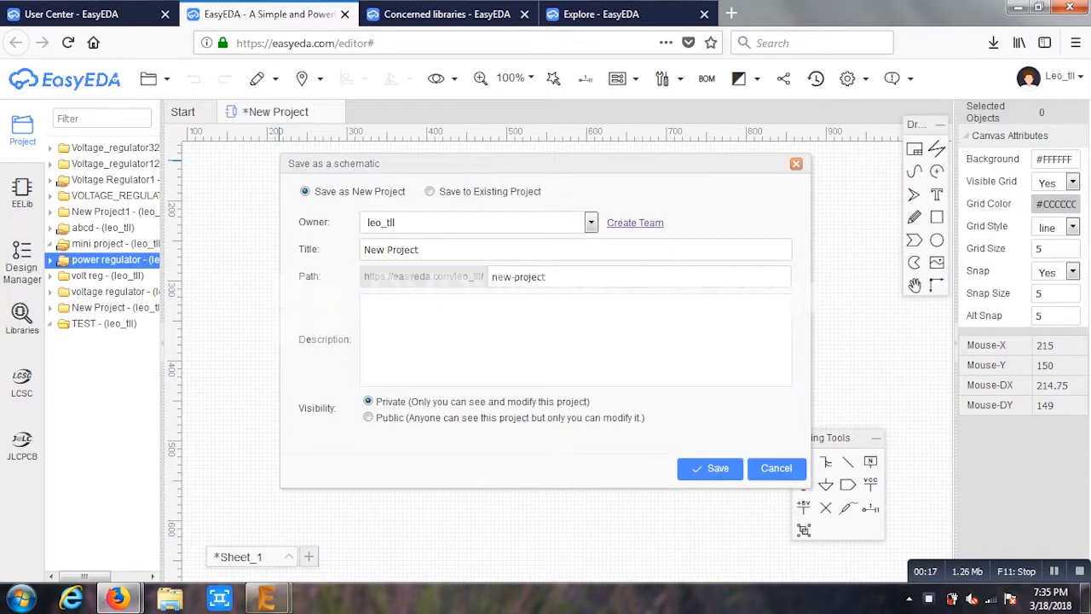
{"action": "type", "text": "7"}
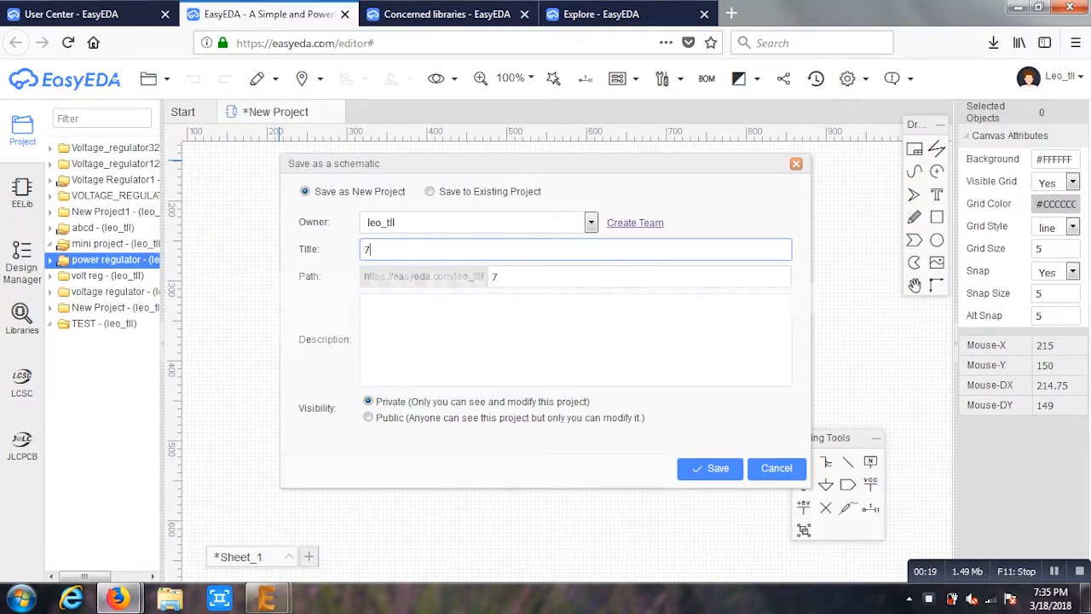
{"action": "type", "text": "805_volt_regul"}
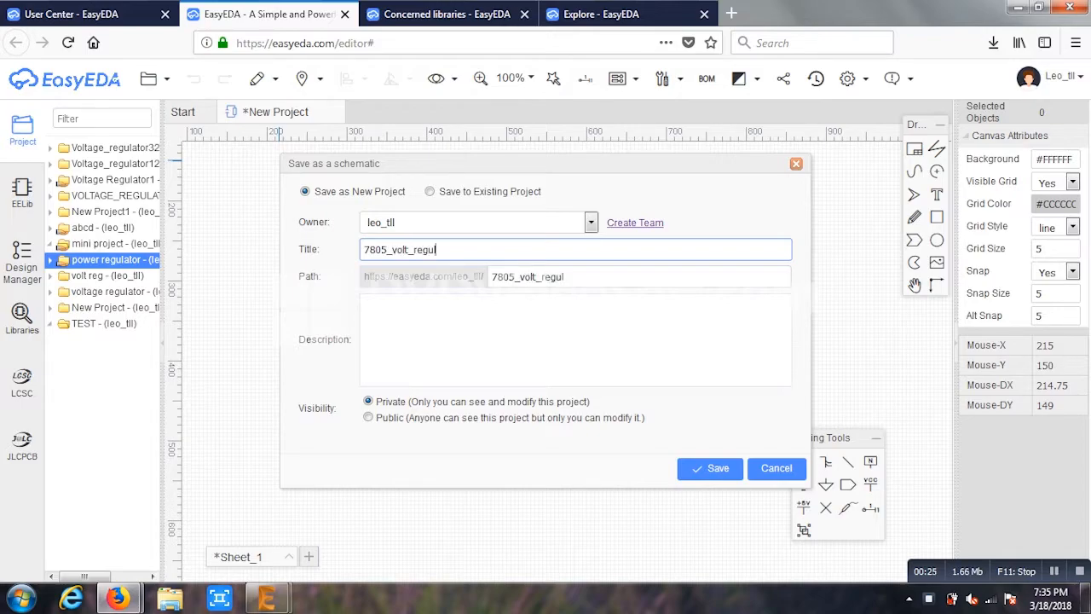
{"action": "type", "text": "ator"}
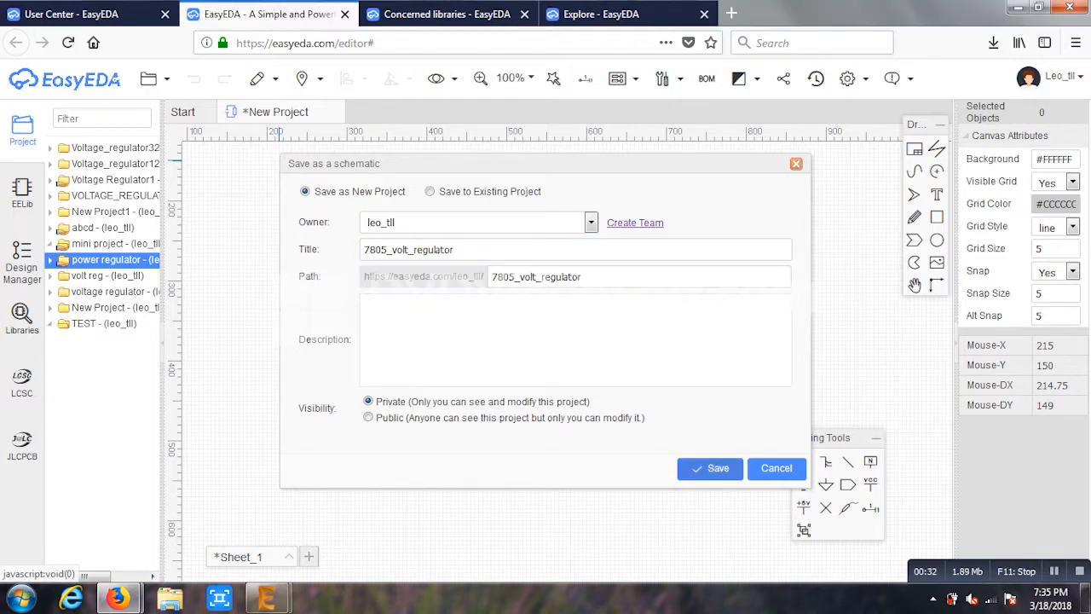
Step: Save the project and list user-contributed SCH modules matching 'clock using arduino nano'
{"action": "left_click", "coordinate": [709, 467]}
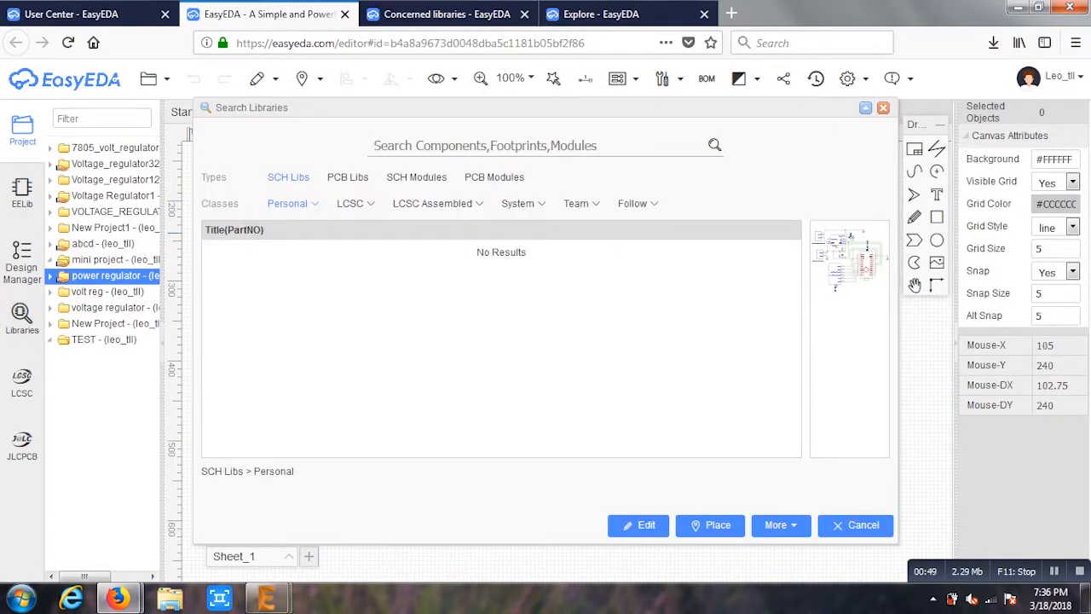
{"action": "type", "text": "clock"}
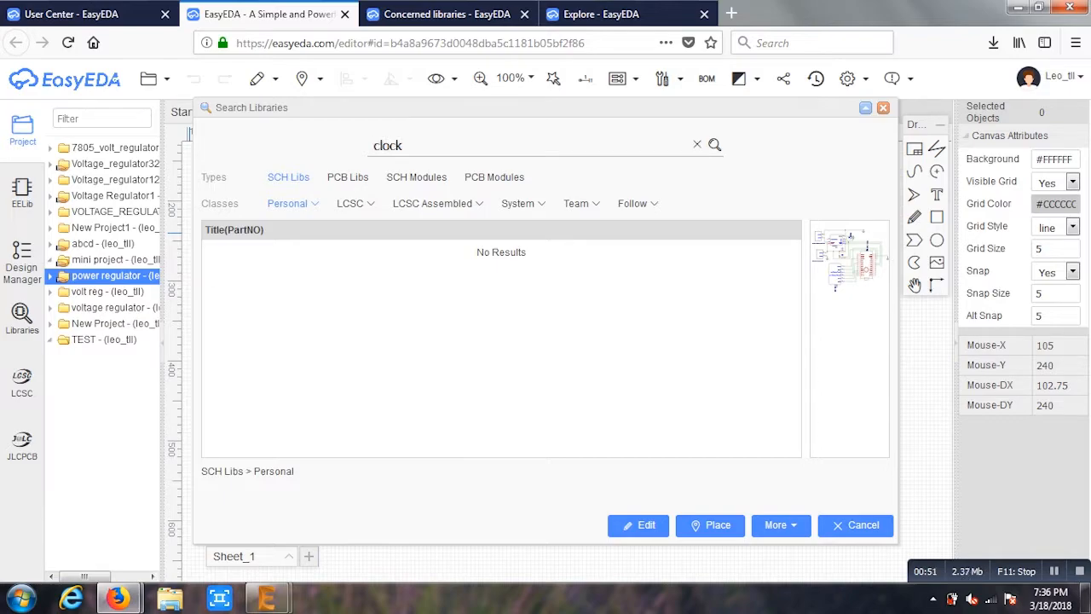
{"action": "type", "text": "using"}
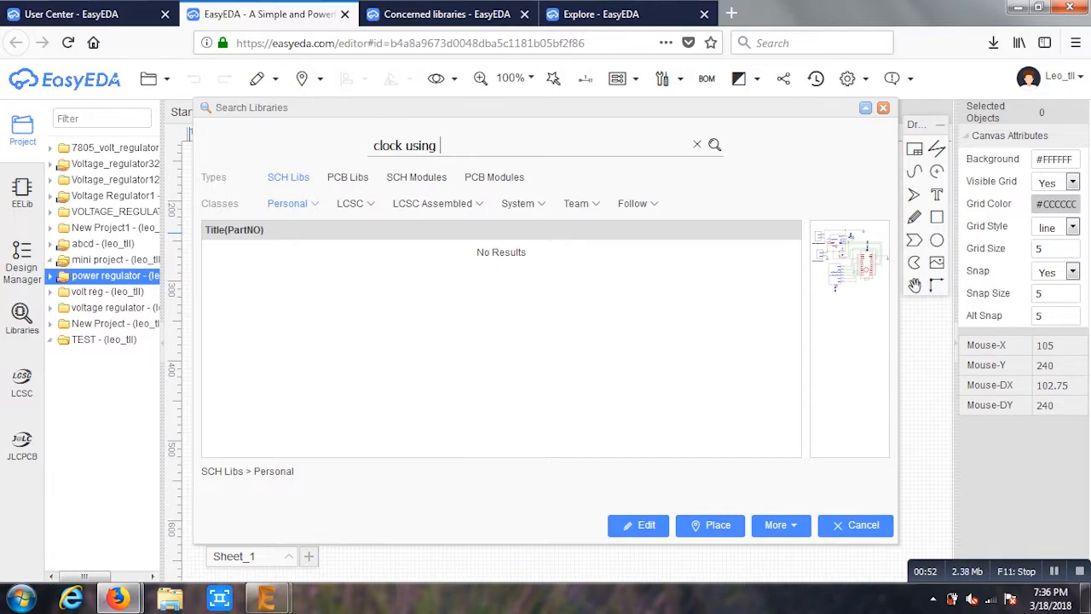
{"action": "type", "text": "arduino nano"}
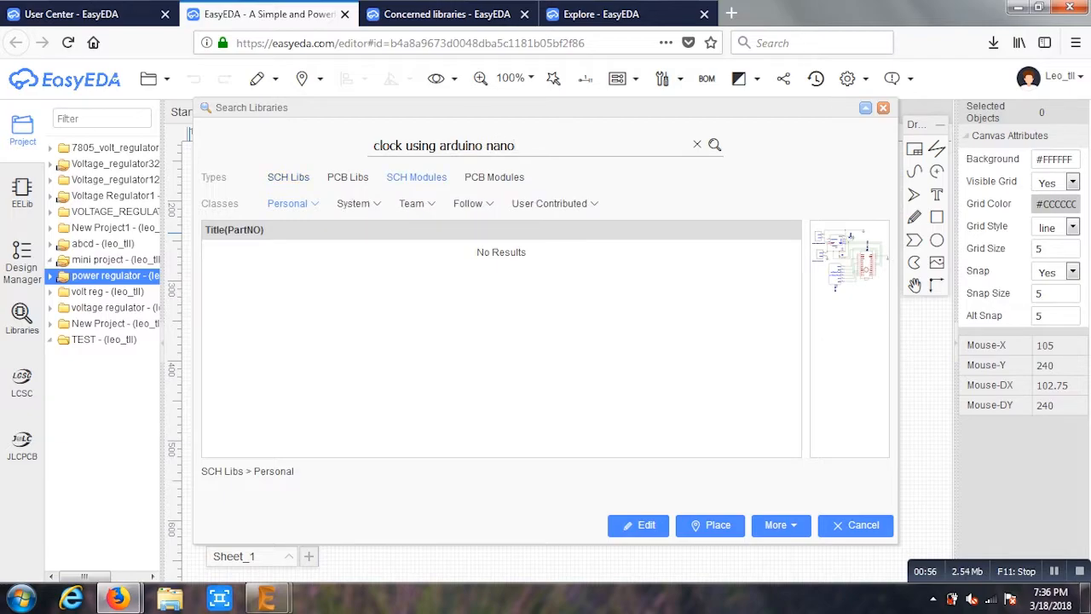
{"action": "left_click", "coordinate": [416, 176]}
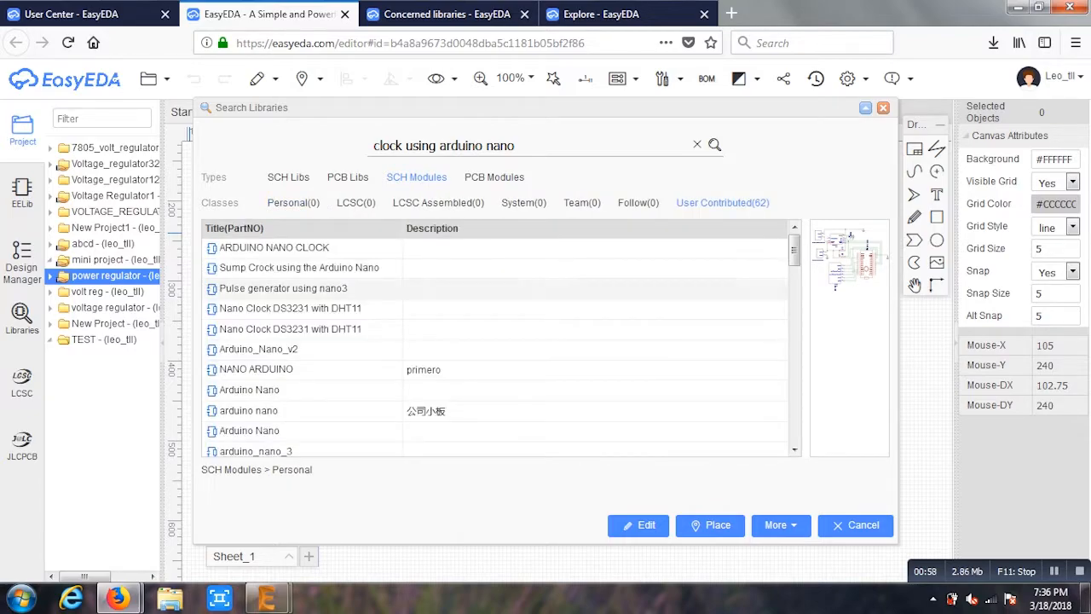
{"action": "left_click", "coordinate": [275, 247]}
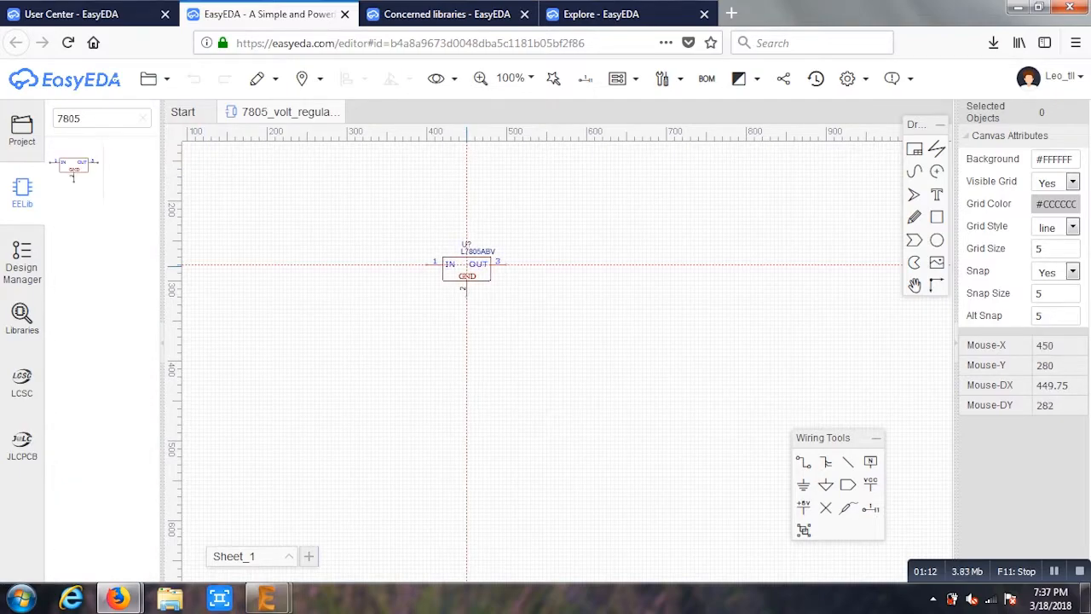
Step: Zoom to 200% and place a 1u capacitor and the two-pin output connector around the L7805ABV
{"action": "left_click_drag", "start_coordinate": [467, 264], "coordinate": [486, 259]}
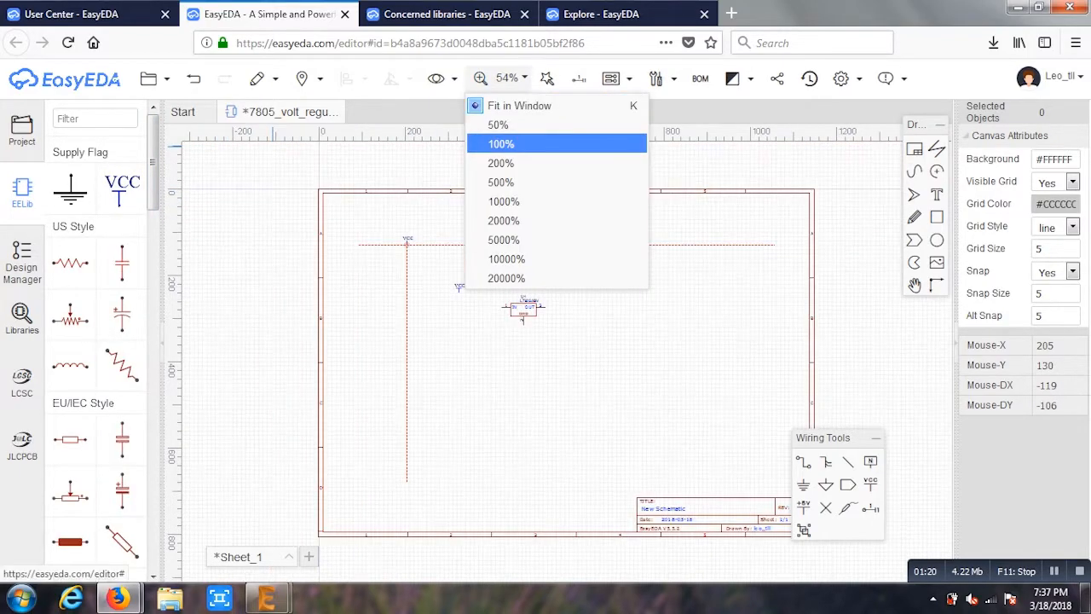
{"action": "left_click", "coordinate": [501, 164]}
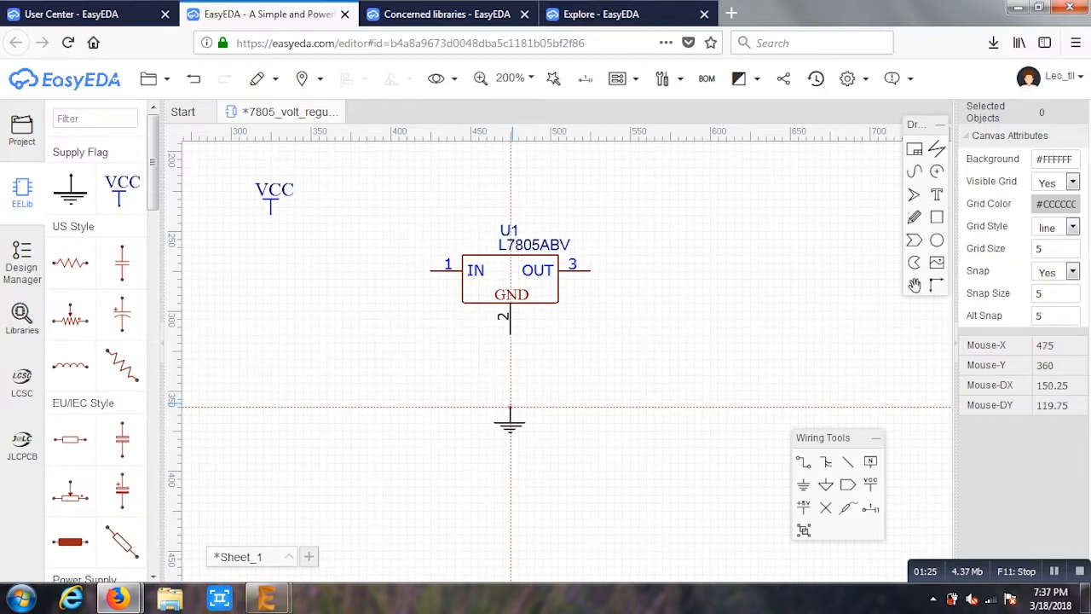
{"action": "left_click", "coordinate": [365, 293]}
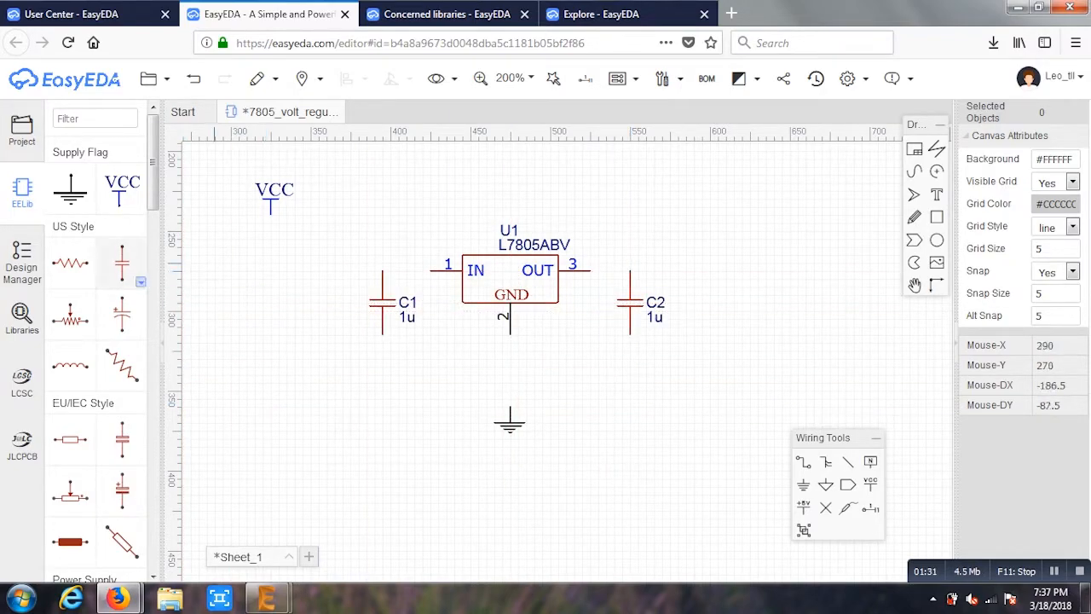
{"action": "scroll", "scroll_direction": "down", "scroll_amount": 3}
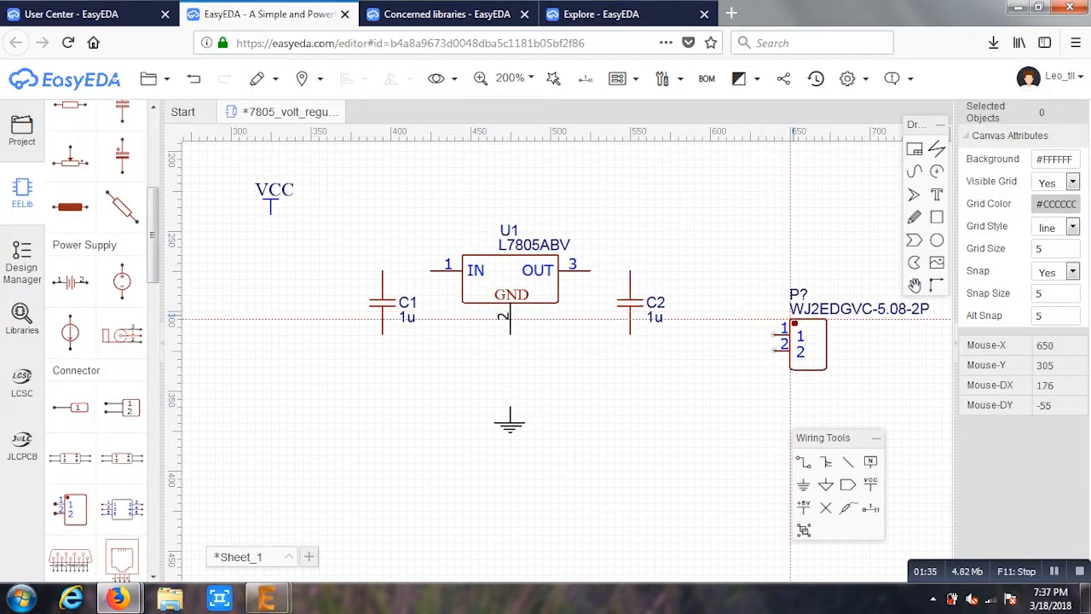
{"action": "left_click_drag", "start_coordinate": [804, 344], "coordinate": [754, 286]}
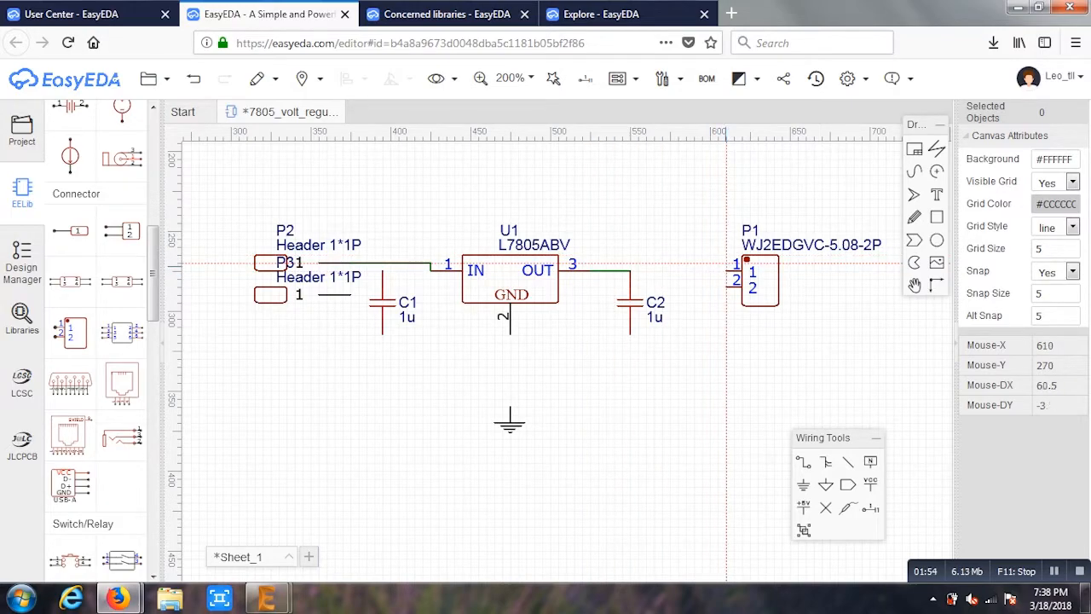
Step: Wire the capacitors, connector and header to the regulator's IN, OUT and ground pins
{"action": "left_click", "coordinate": [629, 269]}
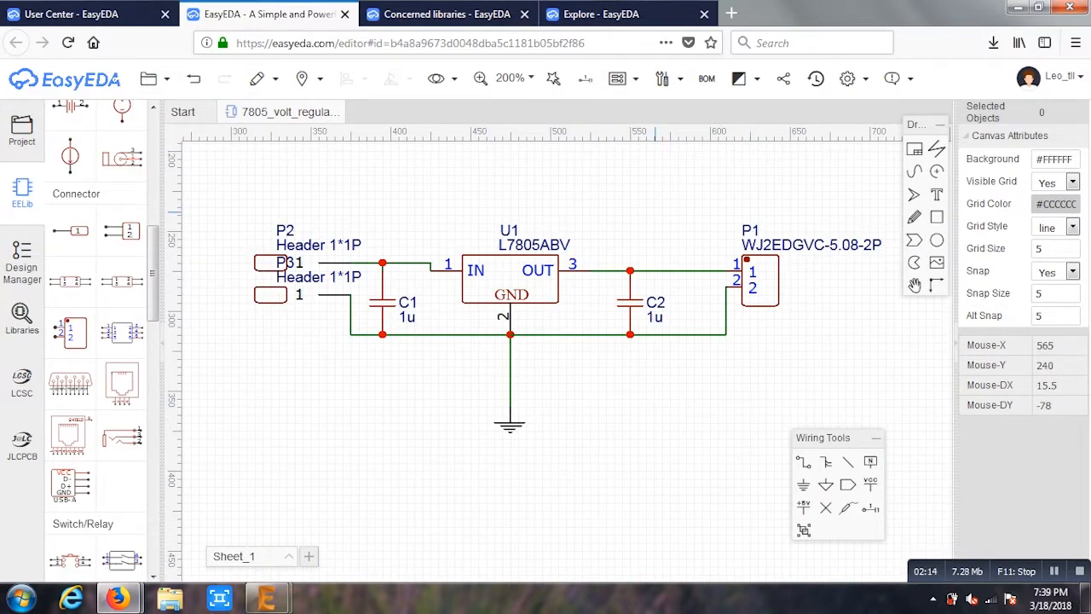
{"action": "left_click", "coordinate": [617, 79]}
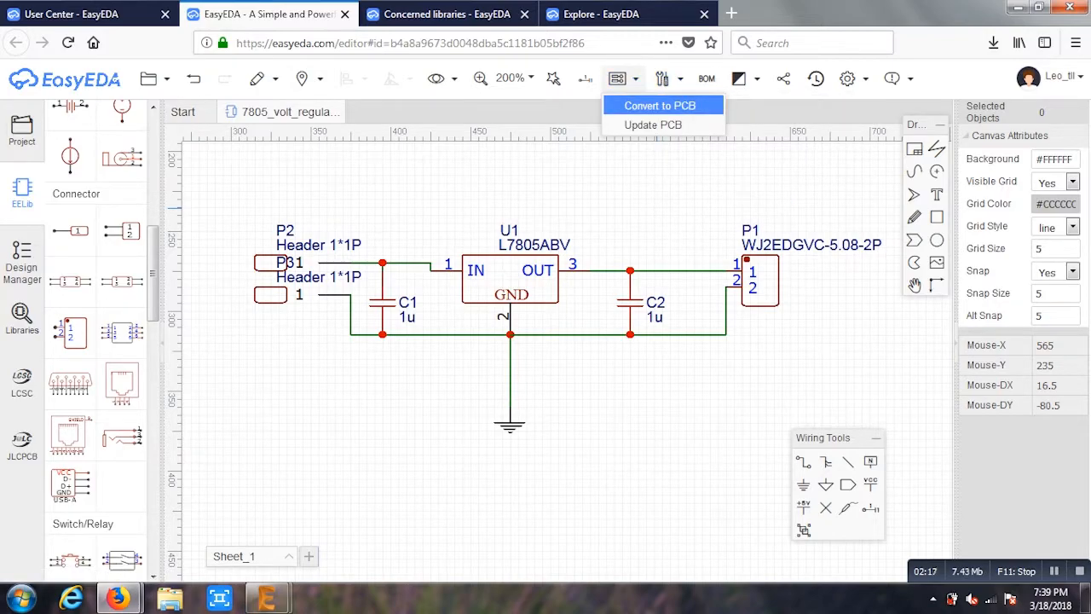
Step: Convert the regulator schematic to a PCB layout via Convert to PCB
{"action": "left_click", "coordinate": [661, 106]}
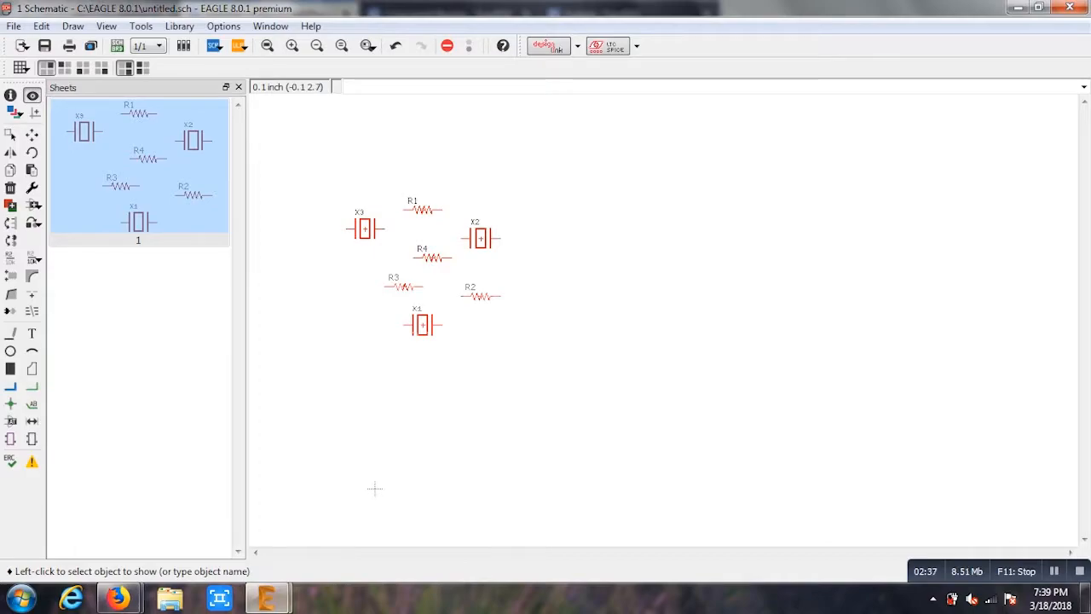
{"action": "mouse_move", "coordinate": [375, 487]}
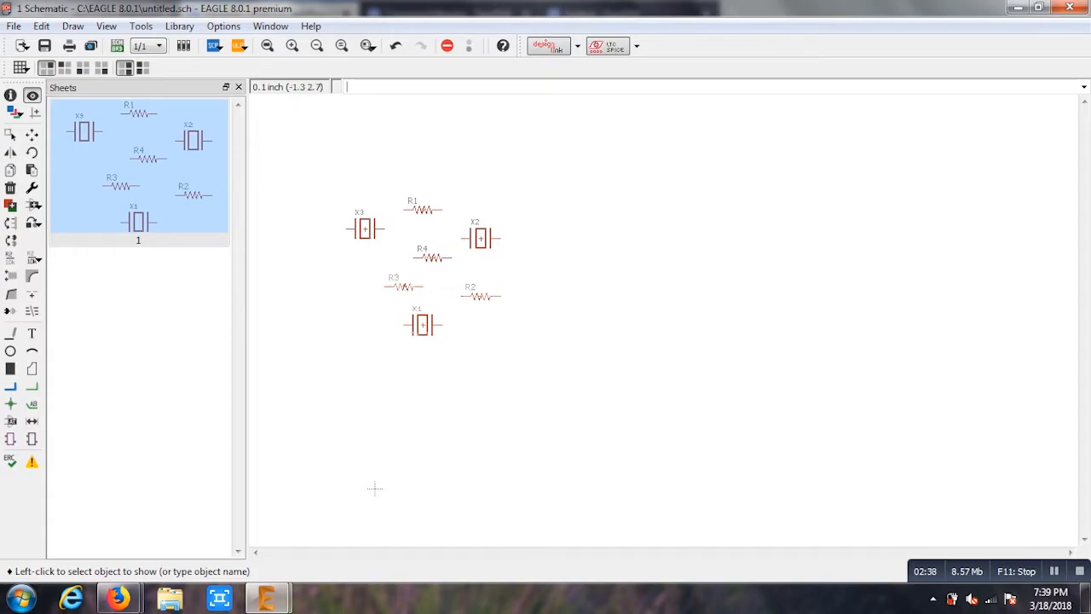
Step: Leave the EAGLE schematic and return to the EasyEDA browser window
{"action": "left_click", "coordinate": [11, 133]}
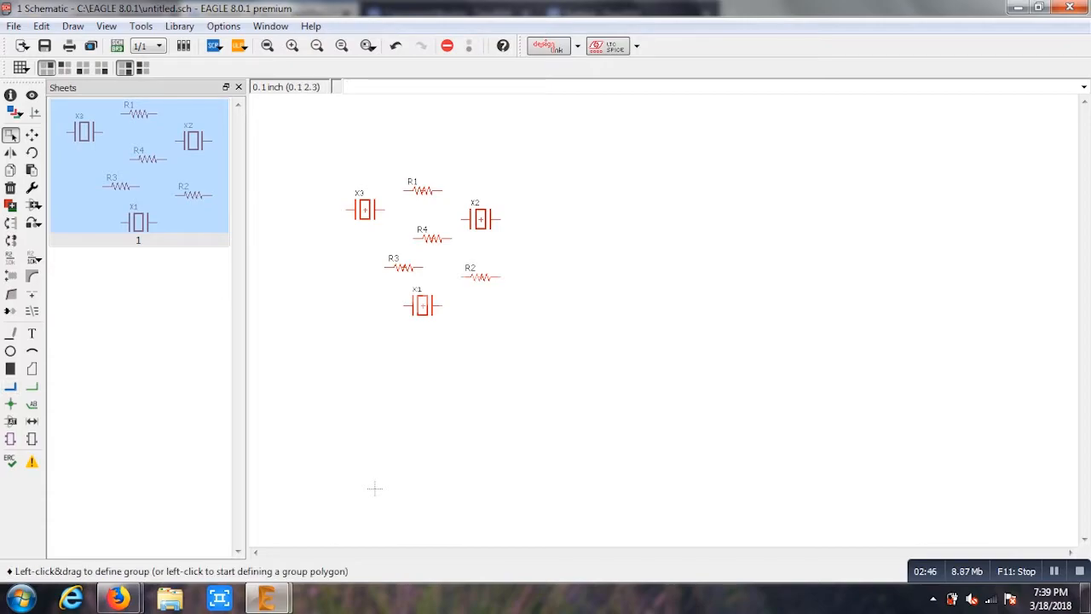
{"action": "mouse_move", "coordinate": [111, 593]}
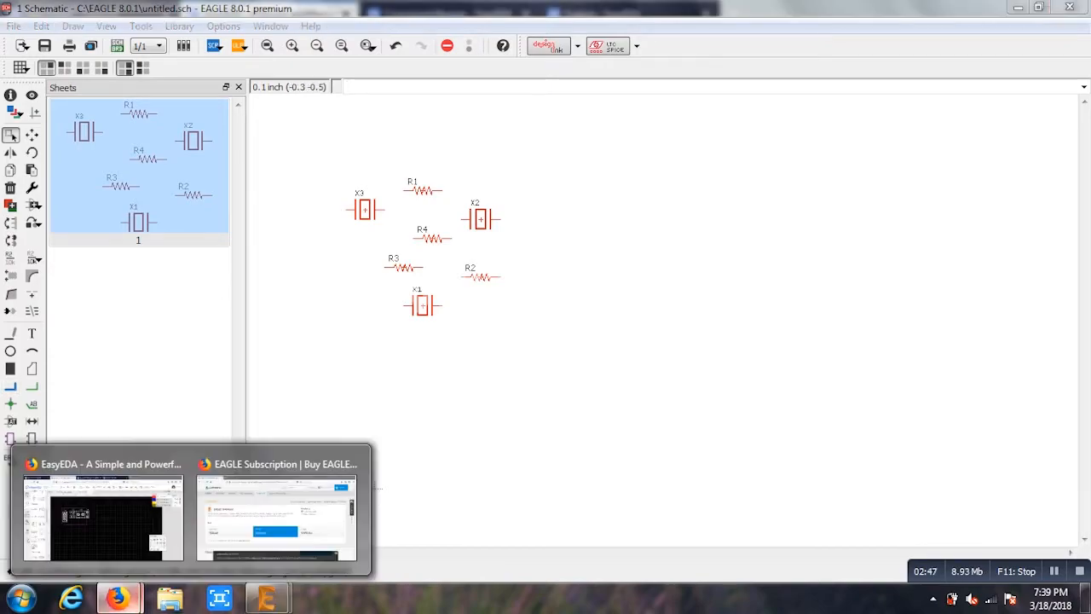
{"action": "left_click", "coordinate": [102, 511]}
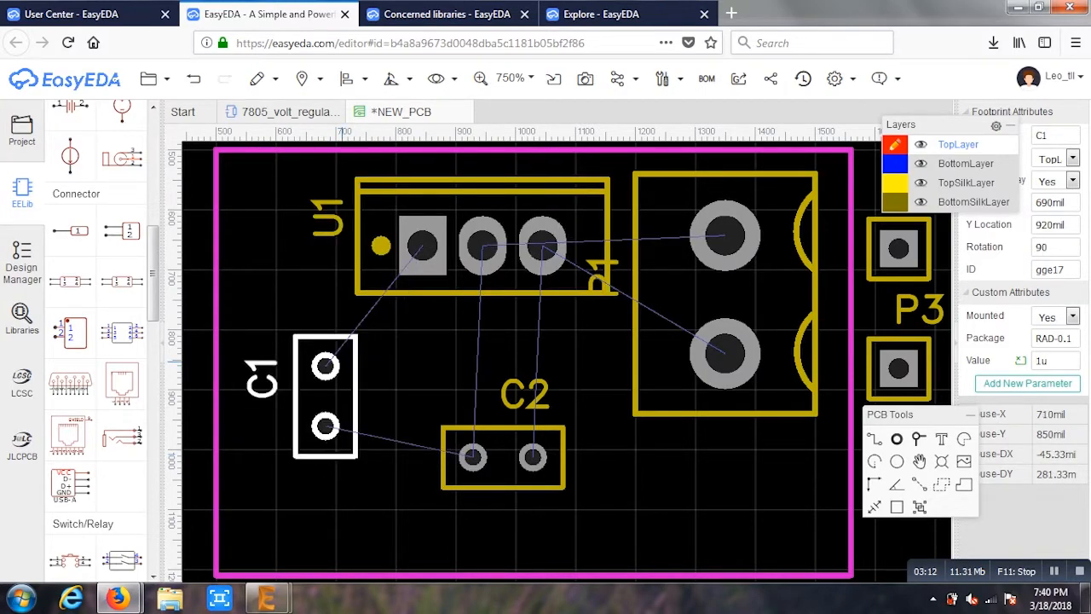
Step: Move C1, C2 and the P2 header close around U1 inside the board outline
{"action": "left_click_drag", "start_coordinate": [324, 396], "coordinate": [385, 401]}
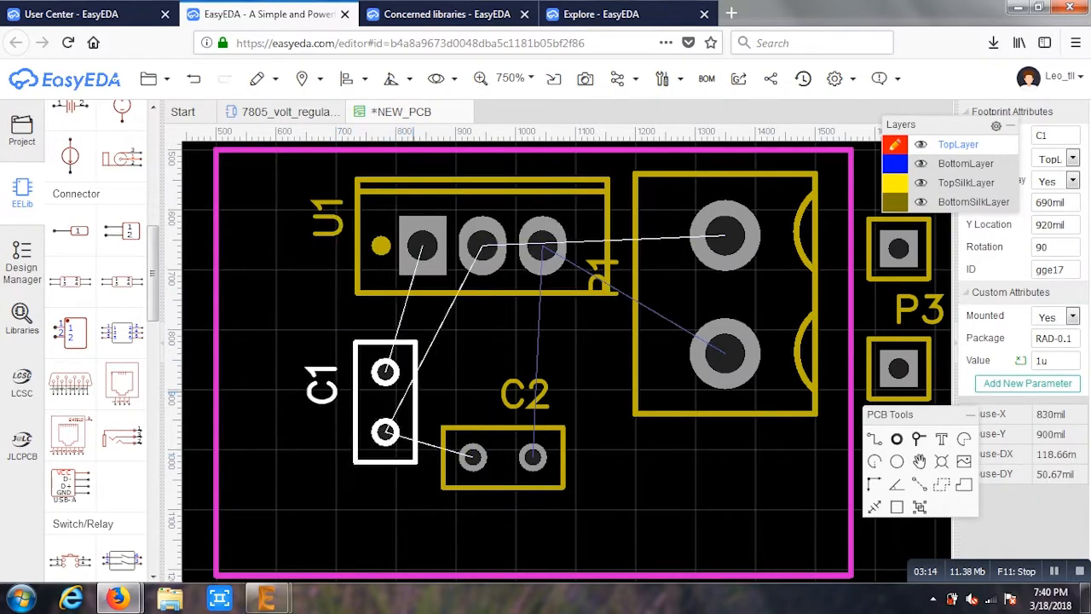
{"action": "left_click_drag", "start_coordinate": [503, 456], "coordinate": [538, 415]}
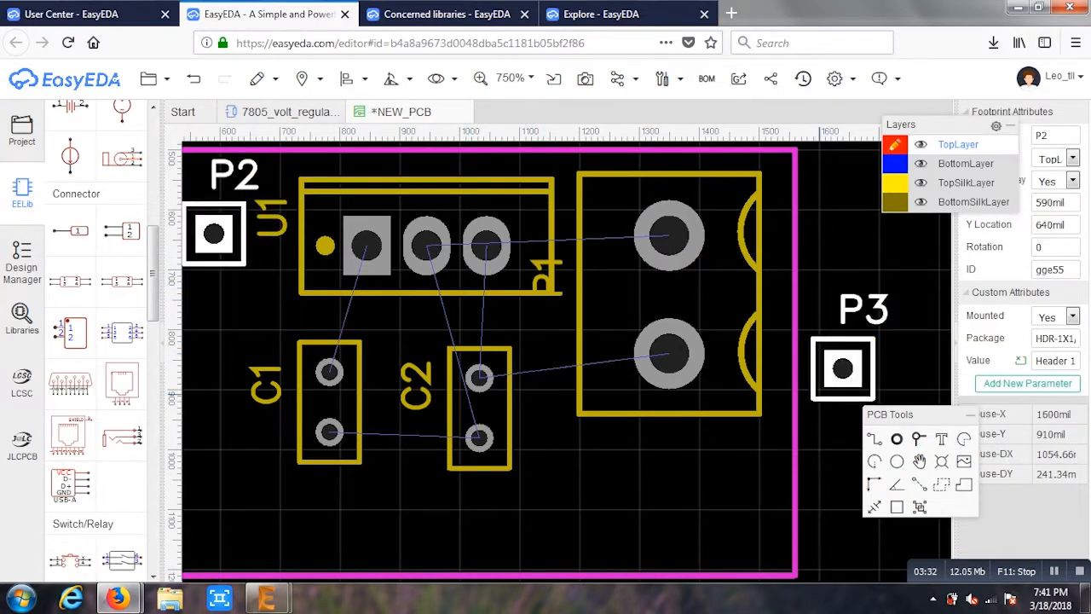
{"action": "left_click_drag", "start_coordinate": [842, 368], "coordinate": [214, 358]}
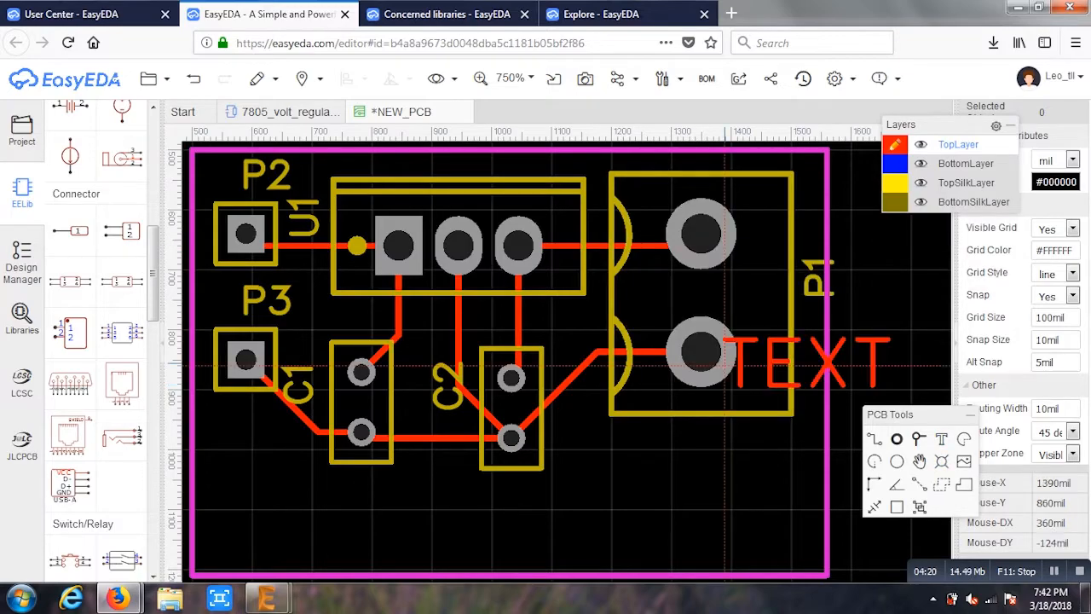
{"action": "left_click_drag", "start_coordinate": [815, 358], "coordinate": [324, 511]}
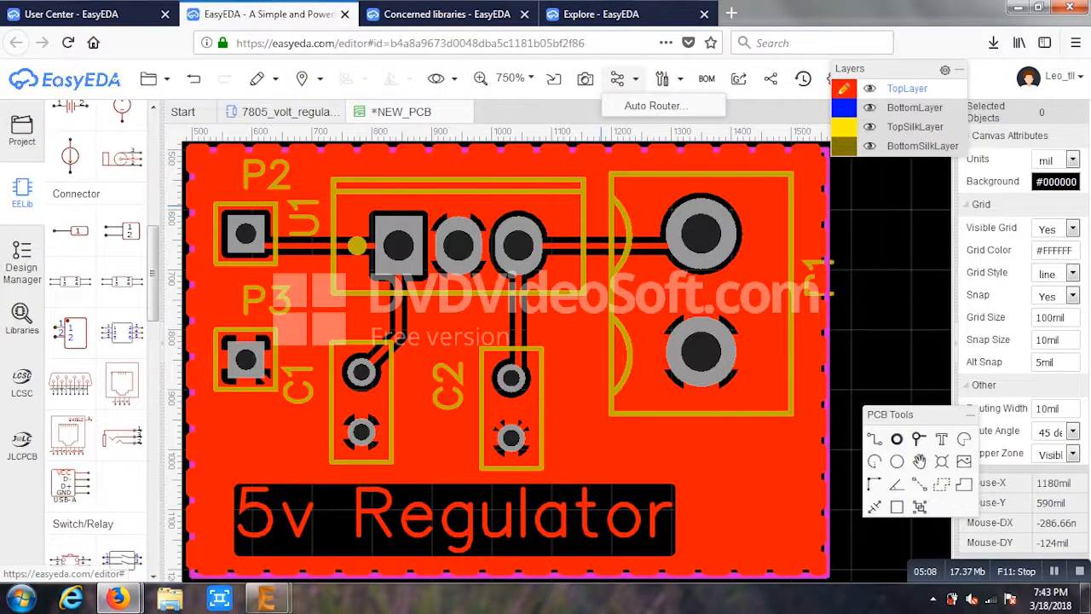
Step: Start the Auto Router, acknowledge the save warning and save the PCB to the existing 7805_volt_regulator project
{"action": "left_click", "coordinate": [738, 78]}
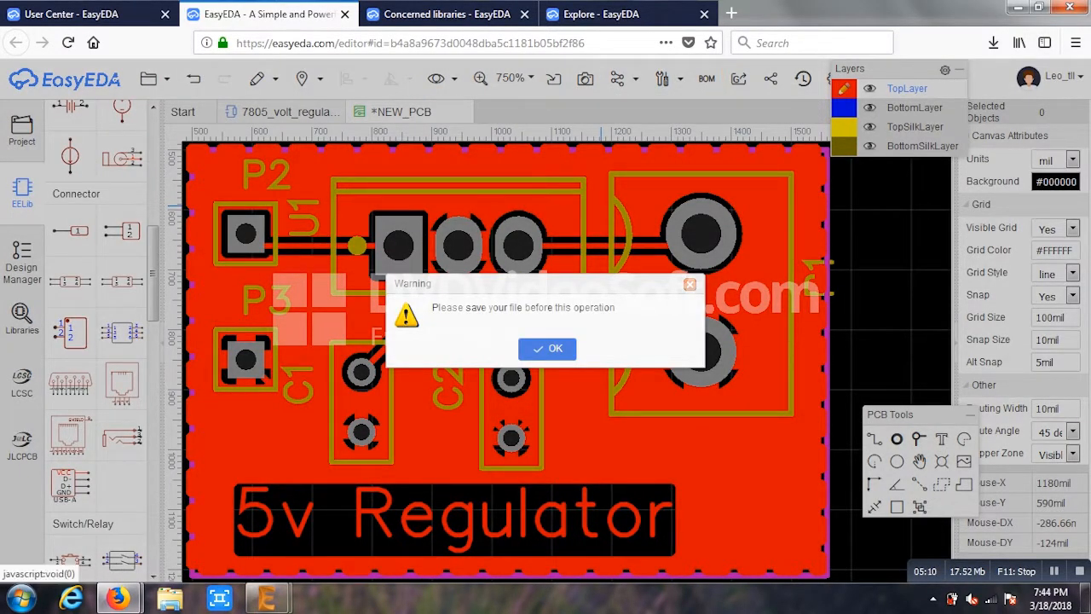
{"action": "left_click", "coordinate": [547, 347]}
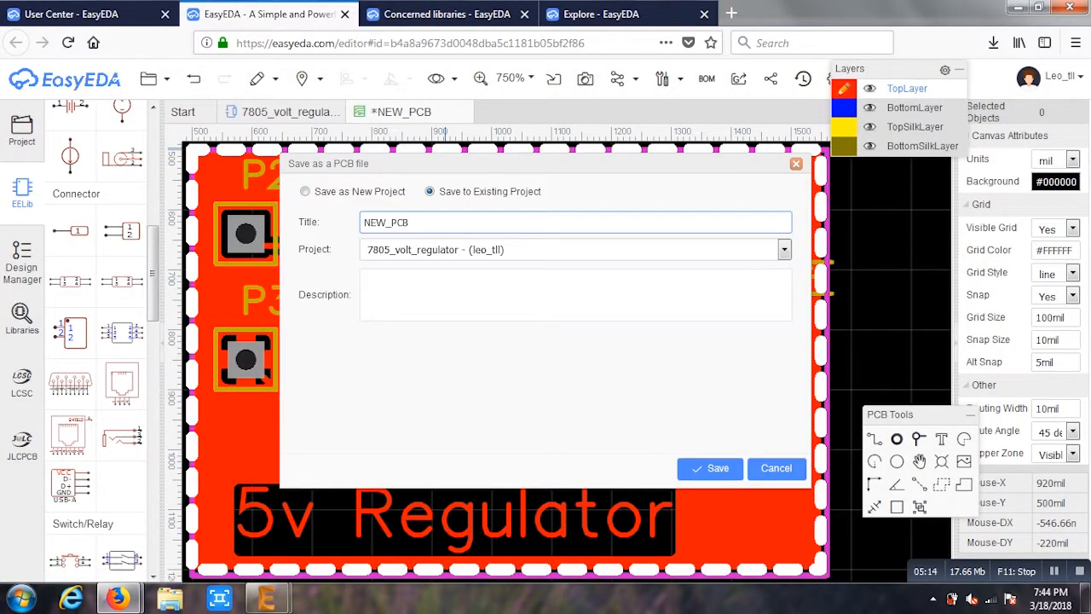
{"action": "left_click", "coordinate": [709, 467]}
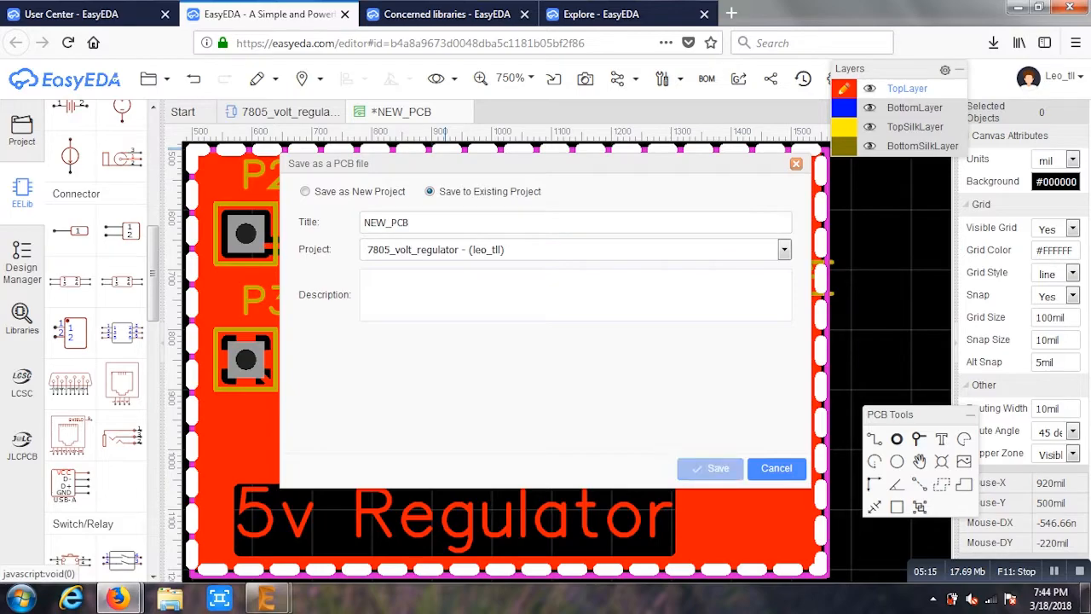
{"action": "left_click", "coordinate": [709, 467]}
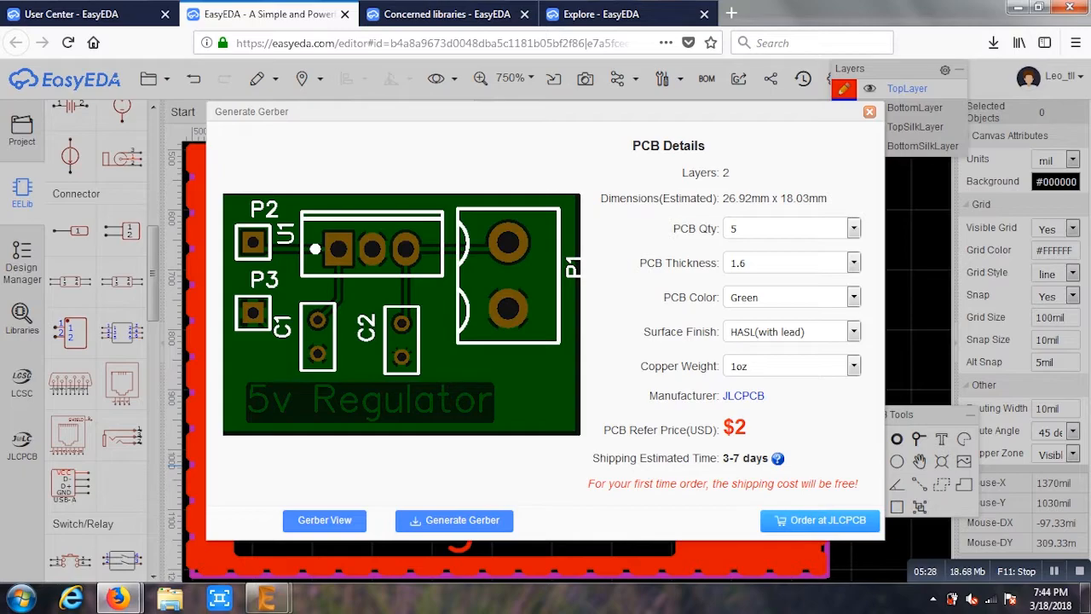
{"action": "left_click", "coordinate": [869, 112]}
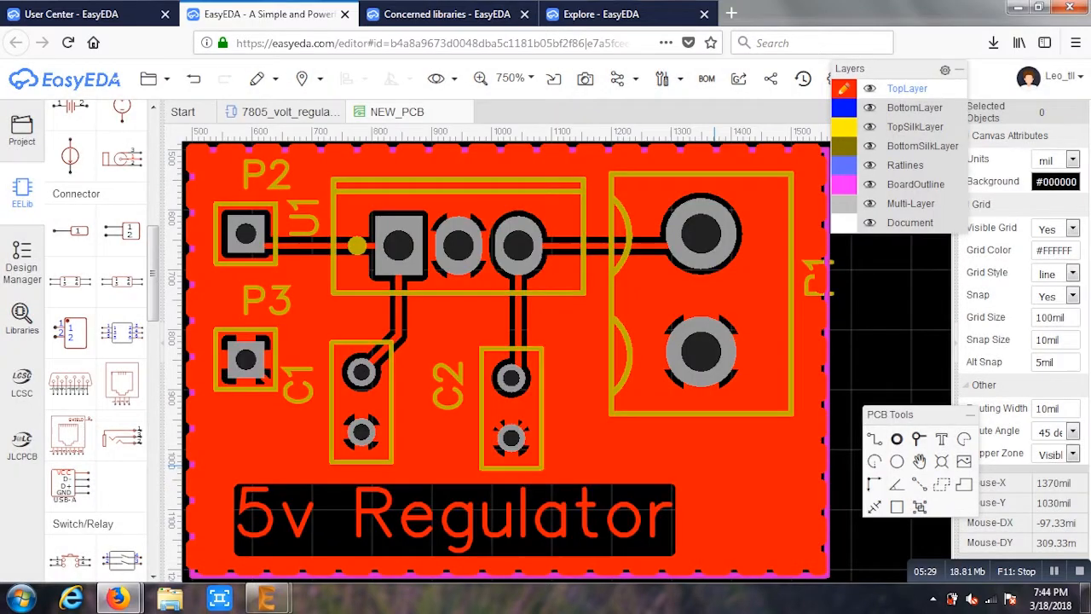
{"action": "left_click", "coordinate": [148, 79]}
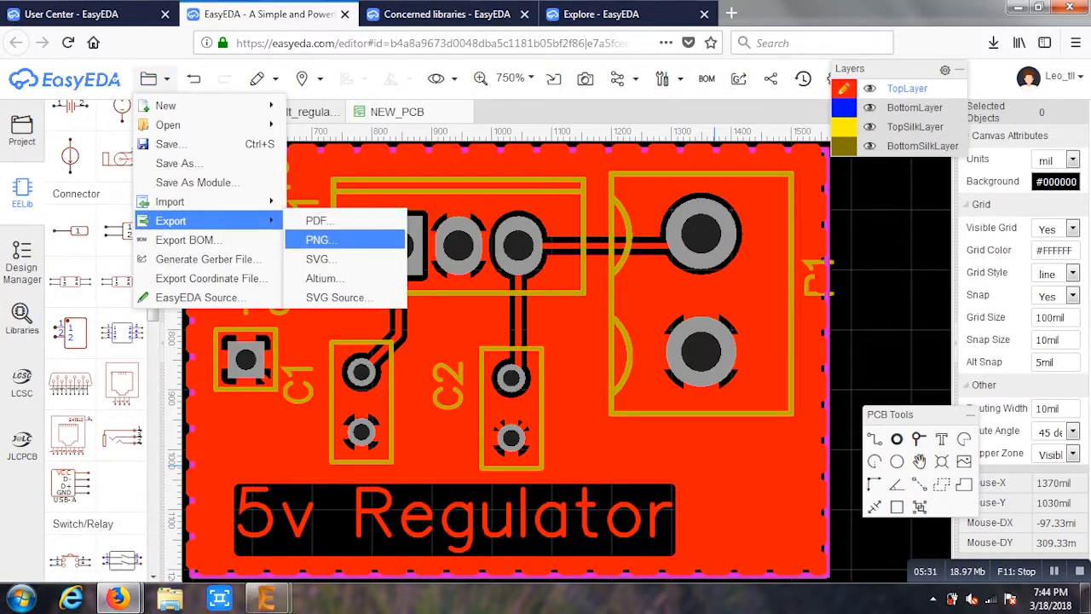
Step: Export the regulator board as a PDF via File > Export and save the downloaded file
{"action": "left_click", "coordinate": [321, 220]}
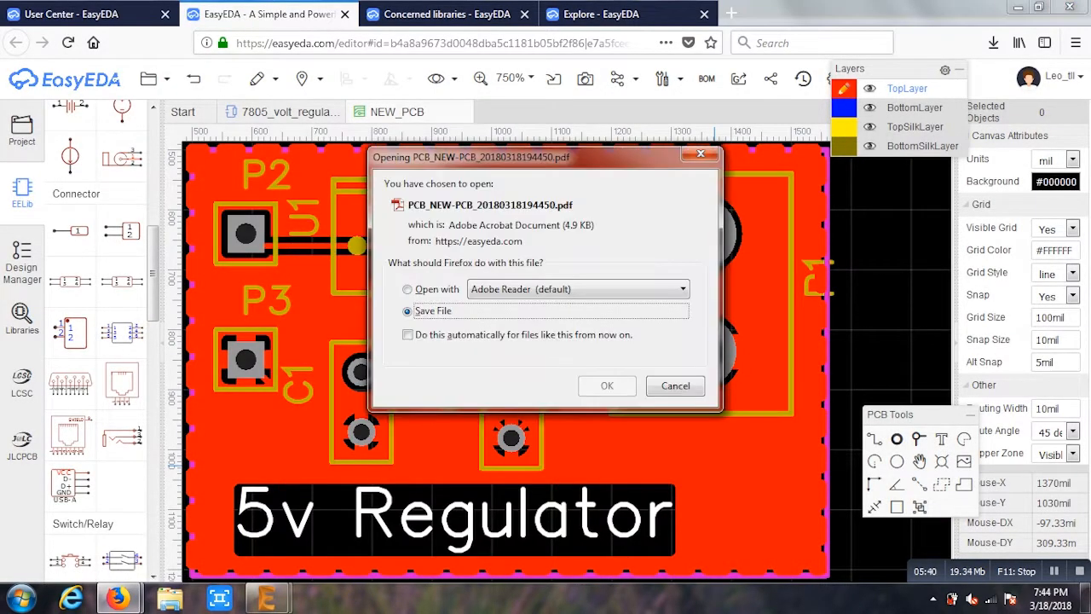
{"action": "left_click", "coordinate": [675, 385]}
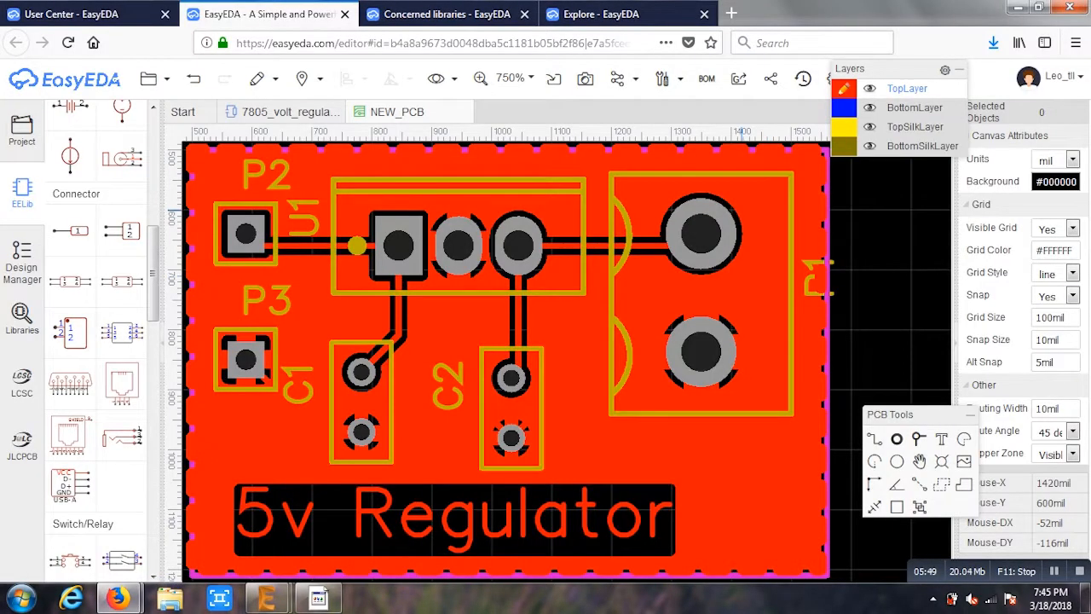
Step: Show the Share my work dialog with the project page and editor page links
{"action": "left_click", "coordinate": [770, 78]}
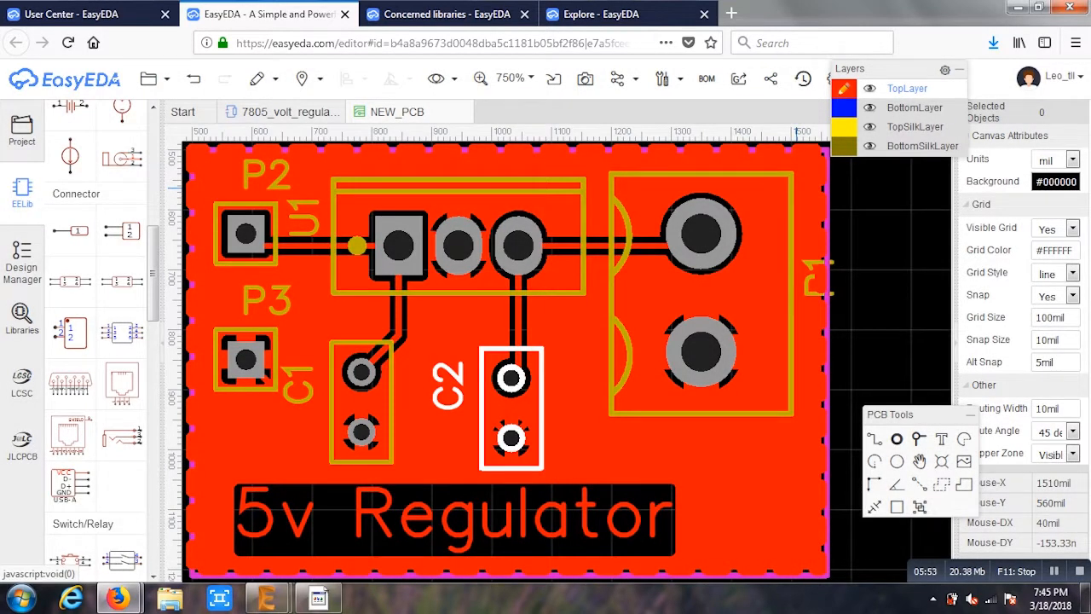
{"action": "left_click", "coordinate": [770, 78]}
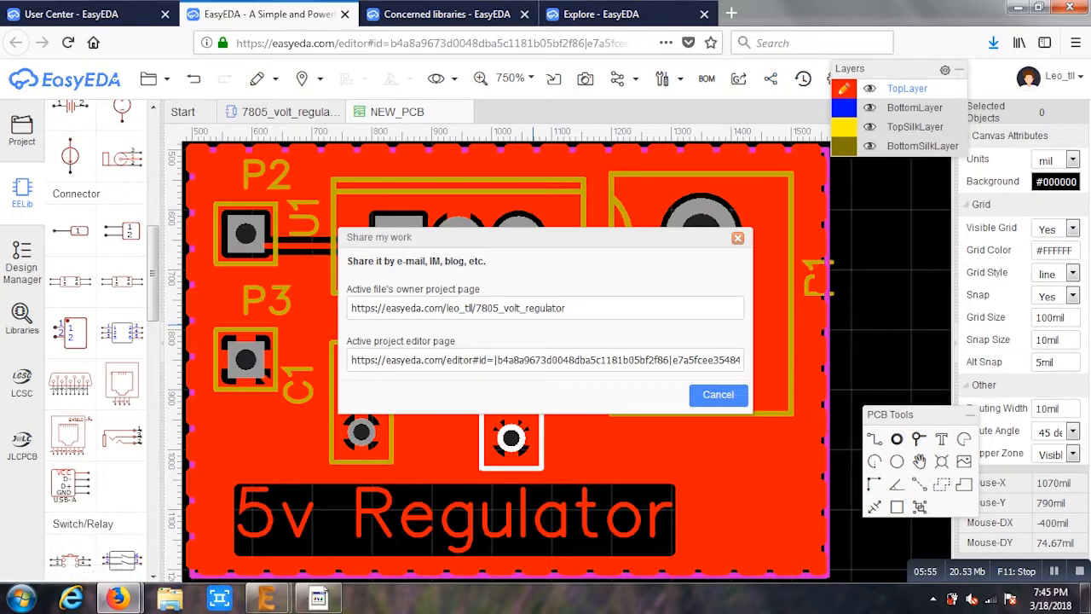